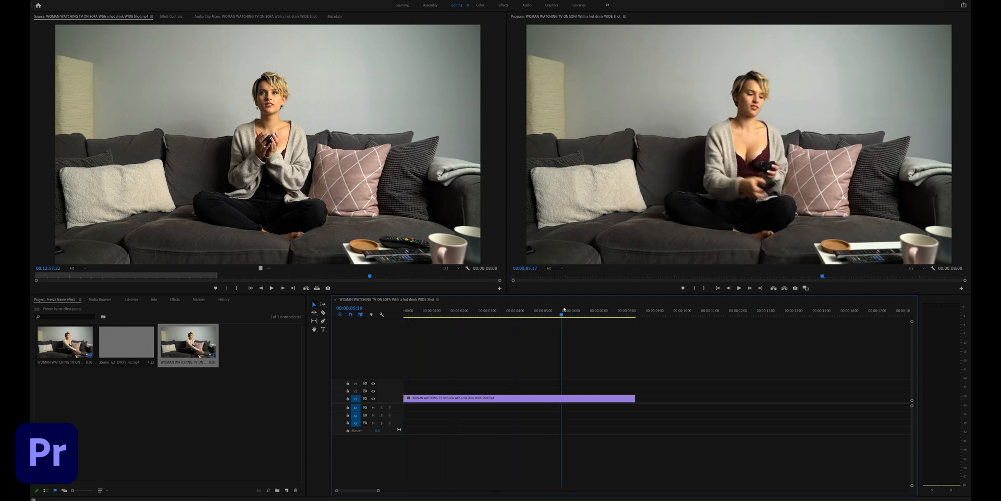
Step: Scrub to the freeze moment and export that frame as a TIFF named Freeze frame shot
{"action": "left_click_drag", "start_coordinate": [563, 313], "coordinate": [517, 313]}
{"action": "type", "text": "Freeze frame shot"}
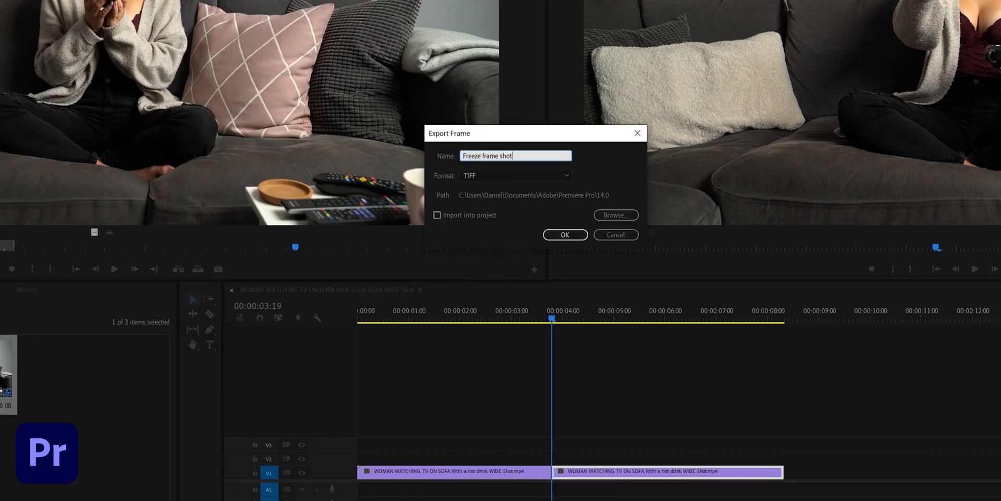
{"action": "left_click", "coordinate": [565, 235]}
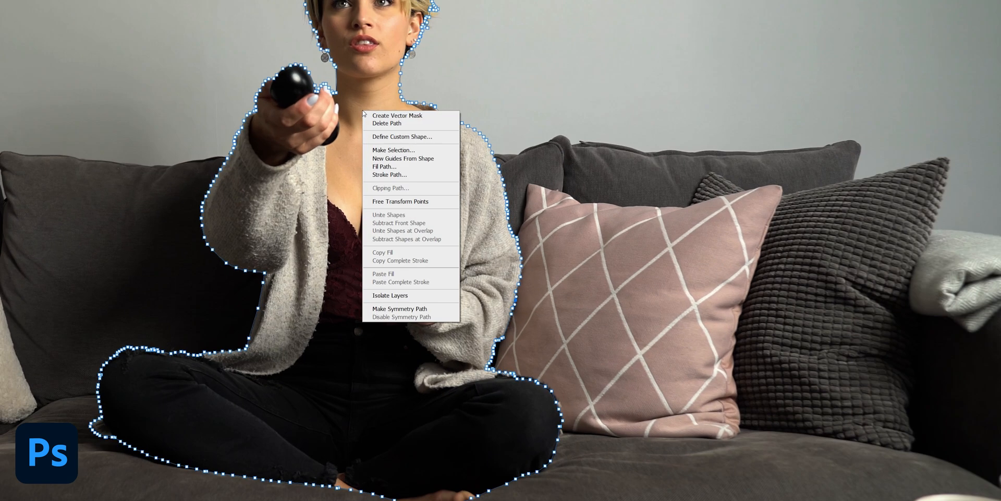
Step: Turn the pen outline into a selection, copy it to its own layer and check it against the hidden original
{"action": "left_click", "coordinate": [392, 148]}
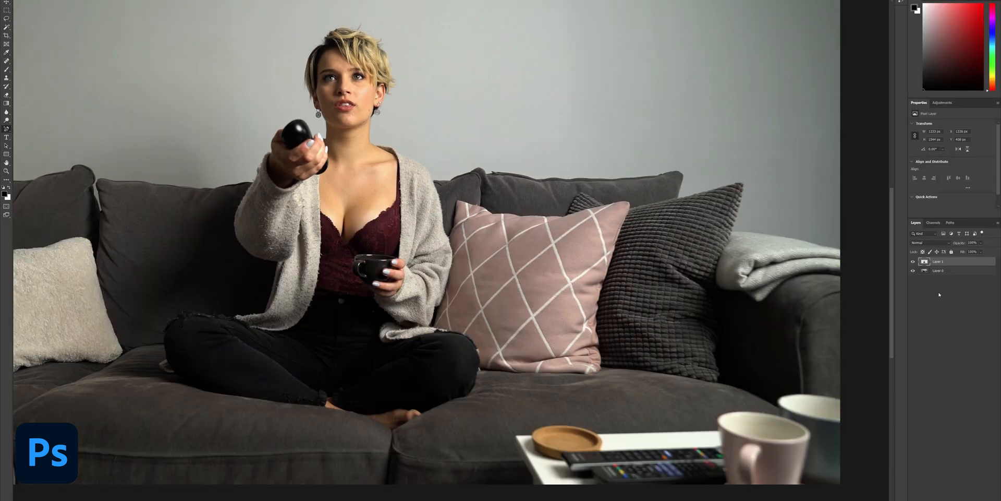
{"action": "left_click", "coordinate": [913, 270]}
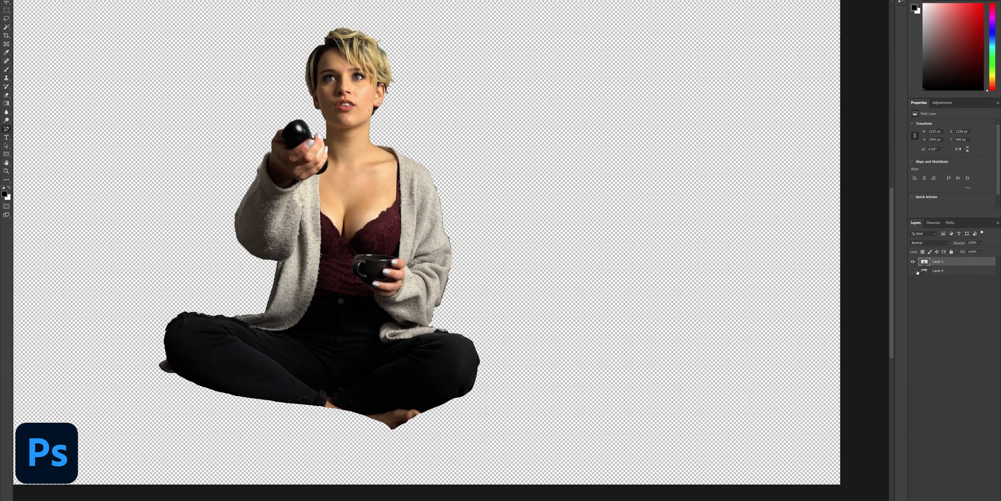
{"action": "left_click", "coordinate": [913, 271]}
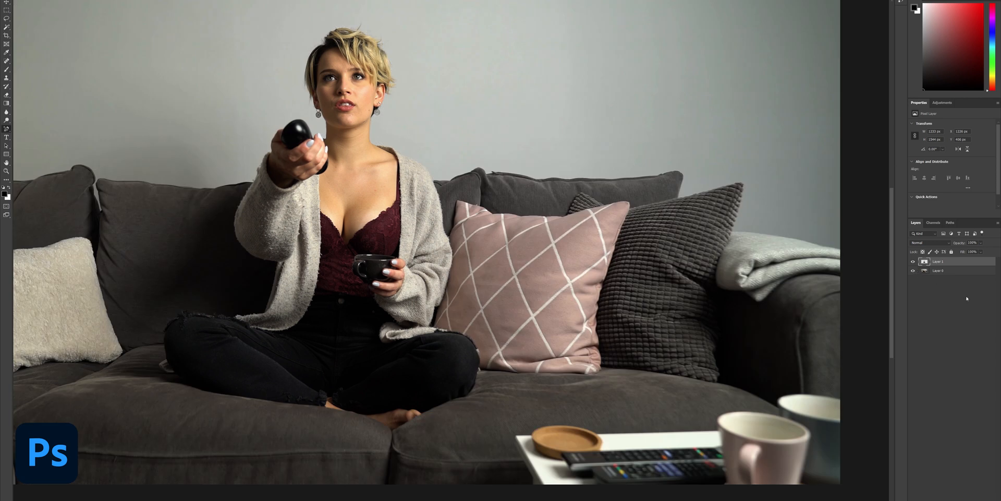
Step: Add an Outer Glow to Layer 1 at full opacity with high Spread and Size for a thick white outline
{"action": "right_click", "coordinate": [949, 261]}
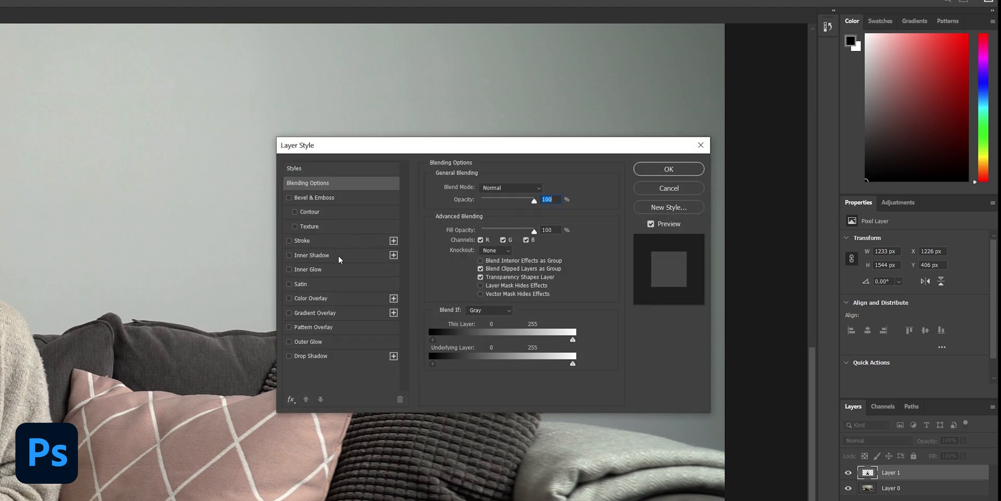
{"action": "left_click", "coordinate": [289, 342]}
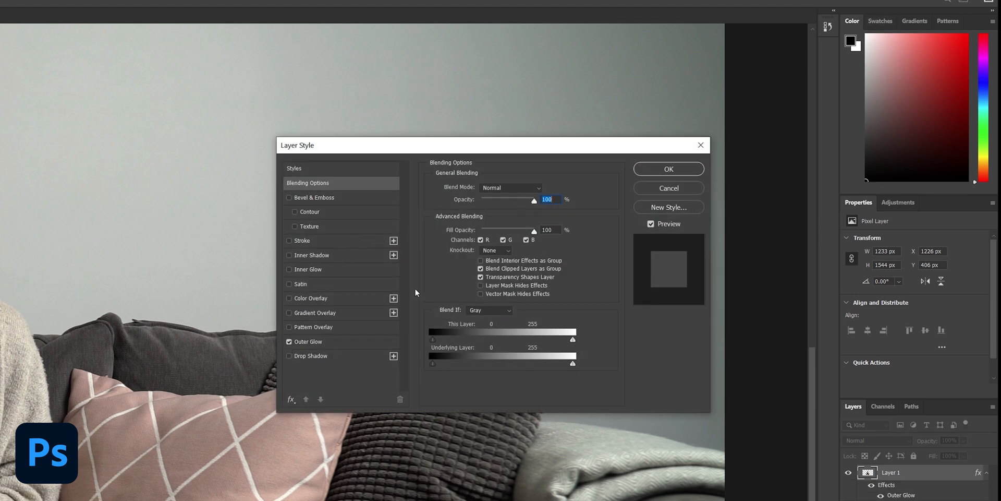
{"action": "left_click", "coordinate": [309, 341]}
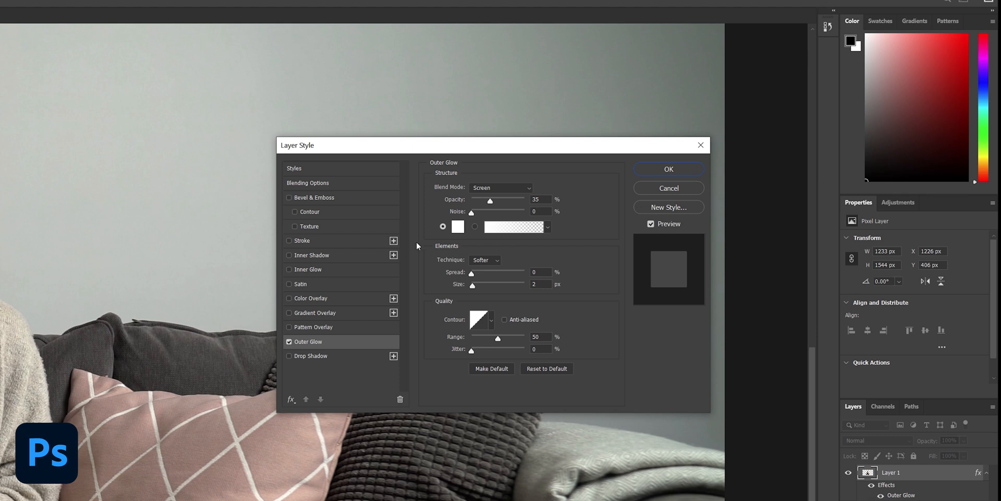
{"action": "mouse_move", "coordinate": [490, 202]}
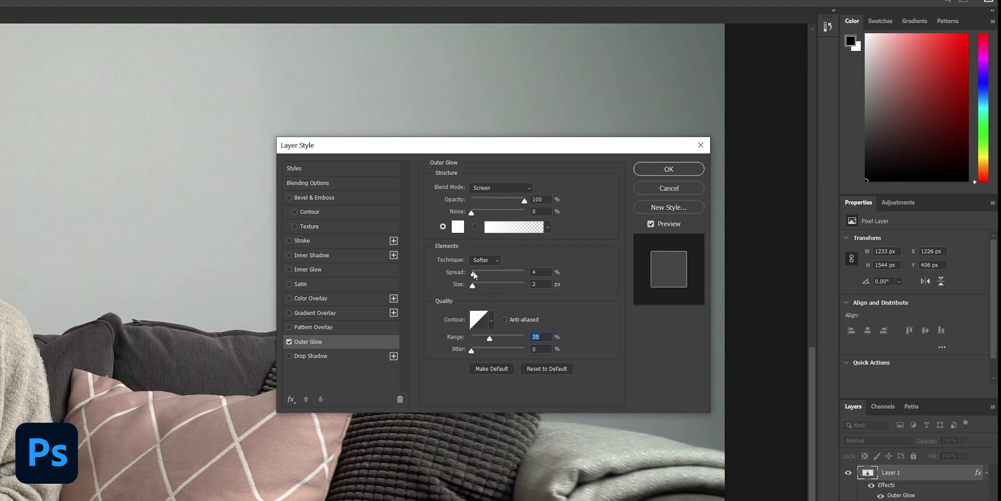
{"action": "left_click_drag", "start_coordinate": [473, 272], "coordinate": [514, 275]}
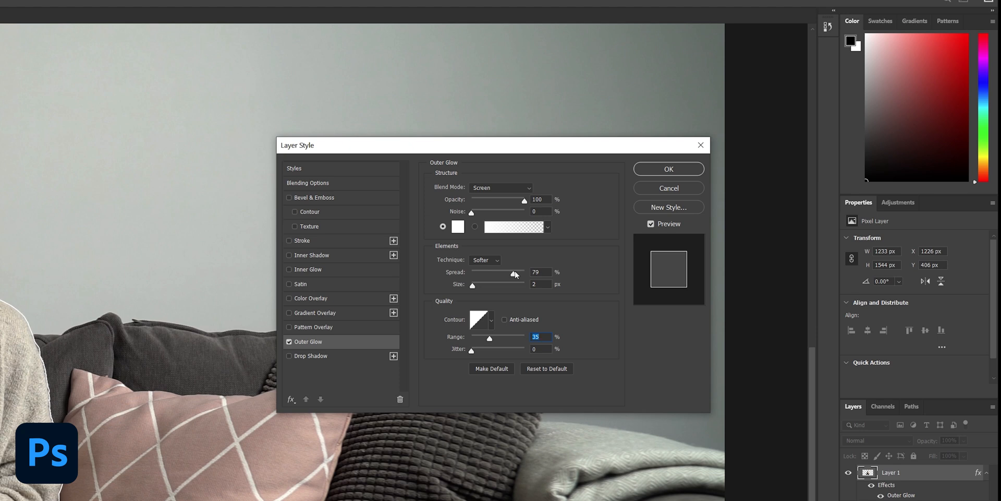
{"action": "left_click_drag", "start_coordinate": [515, 272], "coordinate": [527, 272]}
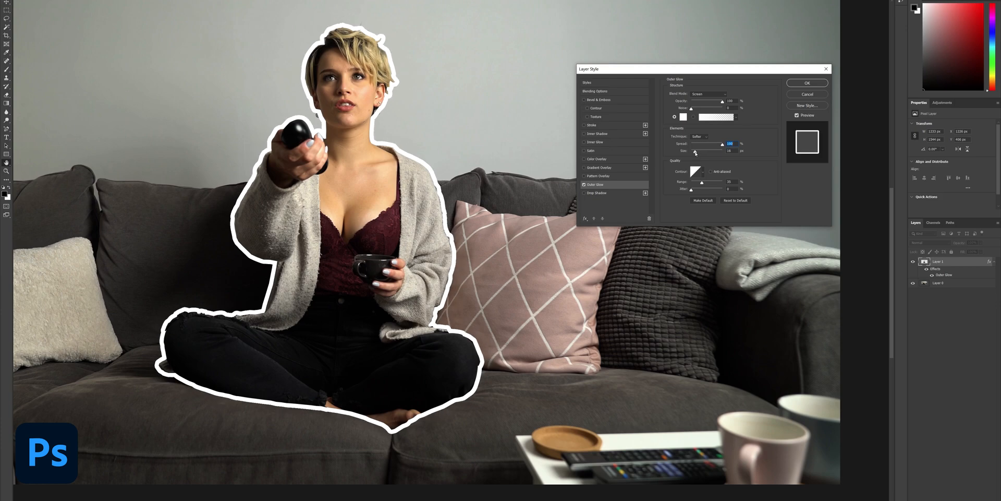
{"action": "left_click_drag", "start_coordinate": [696, 151], "coordinate": [701, 151]}
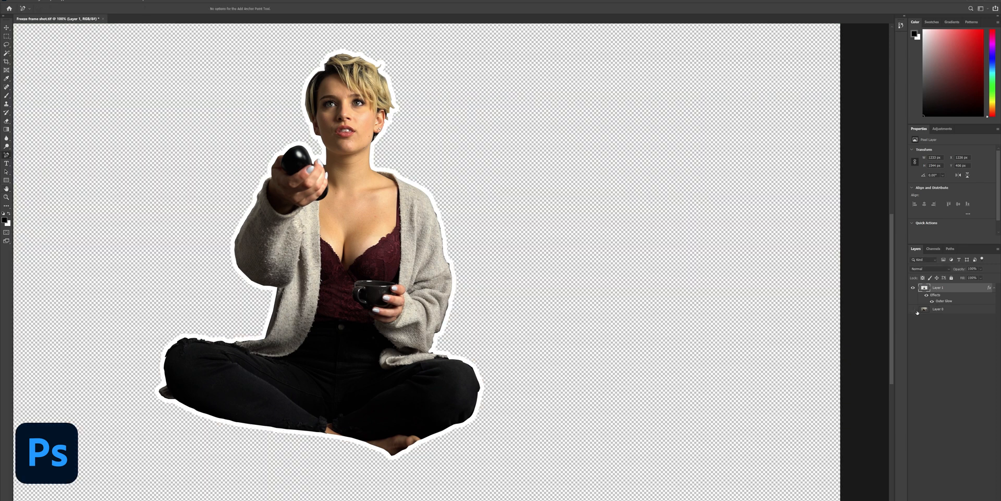
Step: Show Layer 0 again and place Blue Texture as a linked layer between the cutout and the photo
{"action": "left_click", "coordinate": [914, 308]}
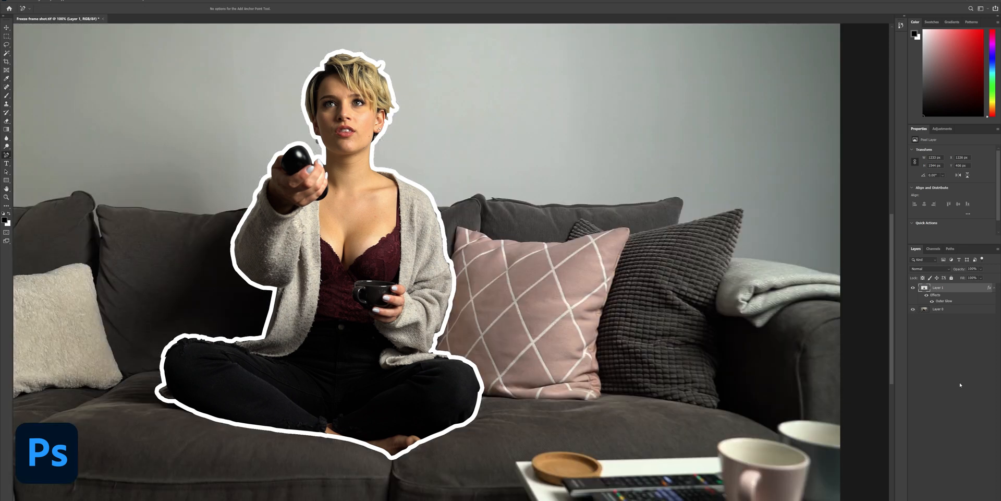
{"action": "left_click", "coordinate": [16, 4]}
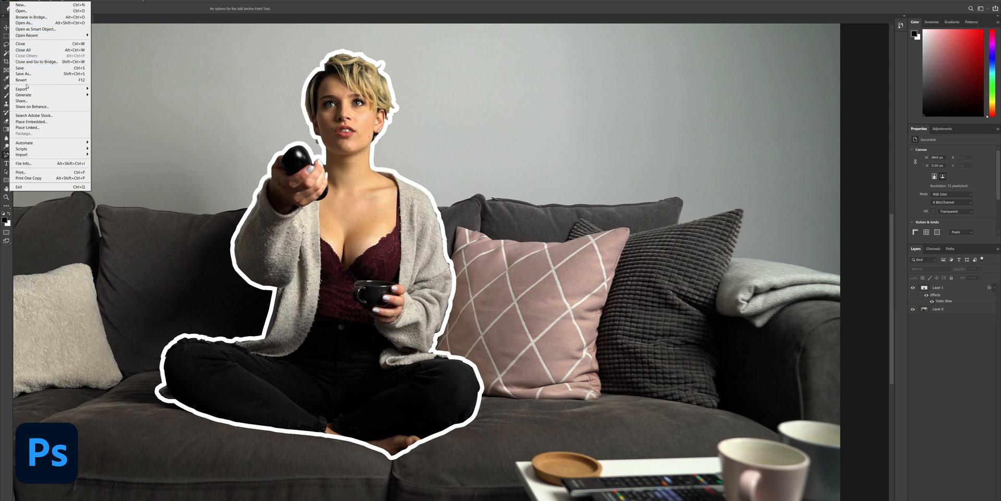
{"action": "mouse_move", "coordinate": [30, 127]}
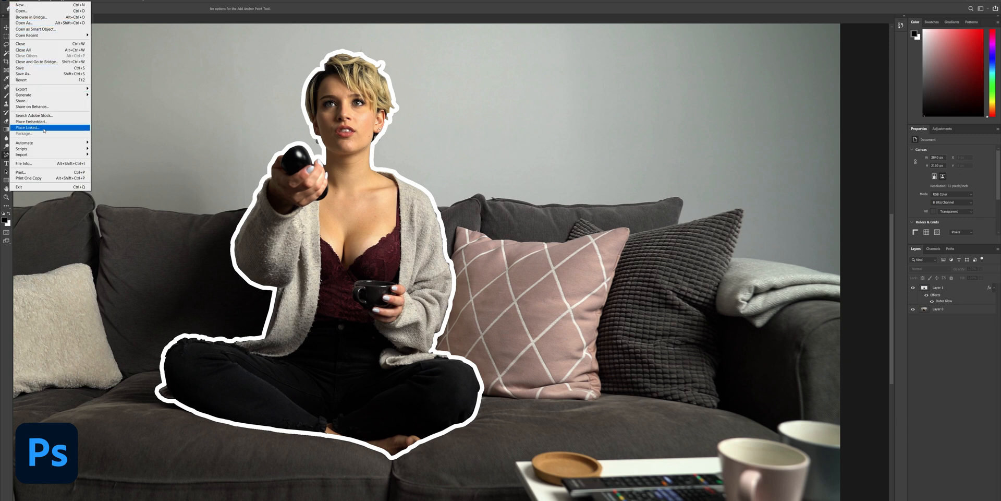
{"action": "left_click", "coordinate": [31, 127]}
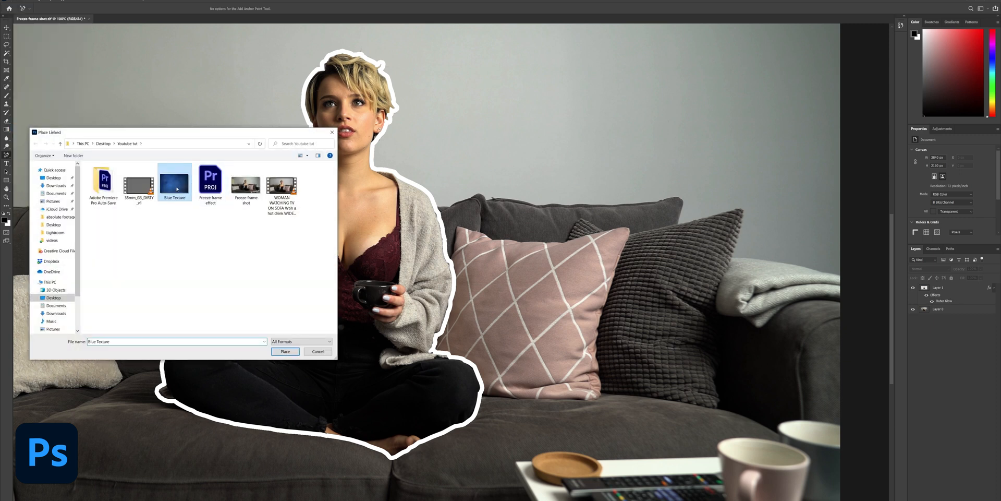
{"action": "left_click", "coordinate": [318, 350]}
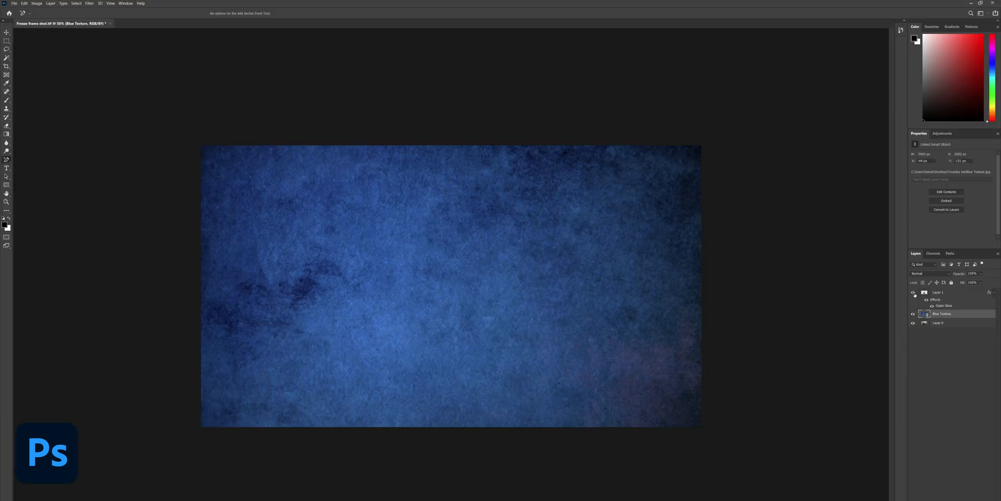
Step: Merge the selected layers and save the composite as Freeze frame shot.psd for import into Premiere
{"action": "left_click", "coordinate": [913, 292]}
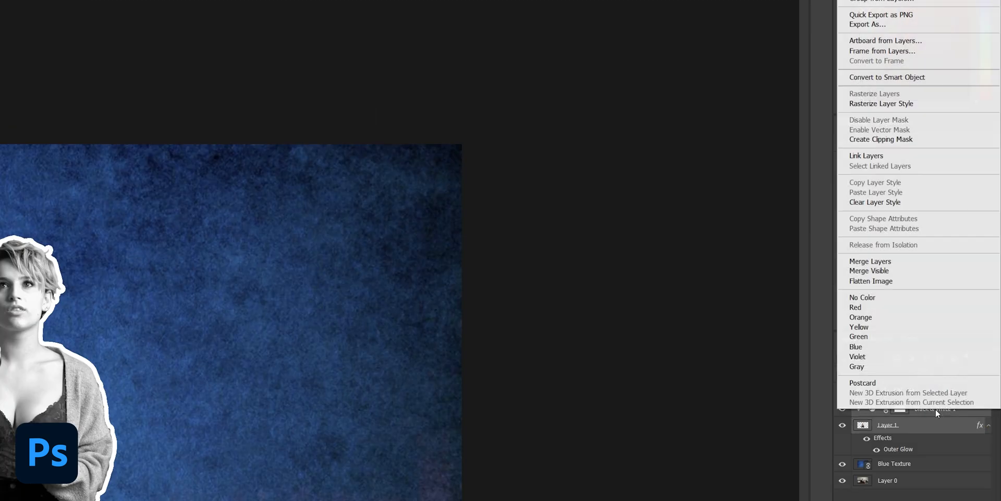
{"action": "mouse_move", "coordinate": [880, 261]}
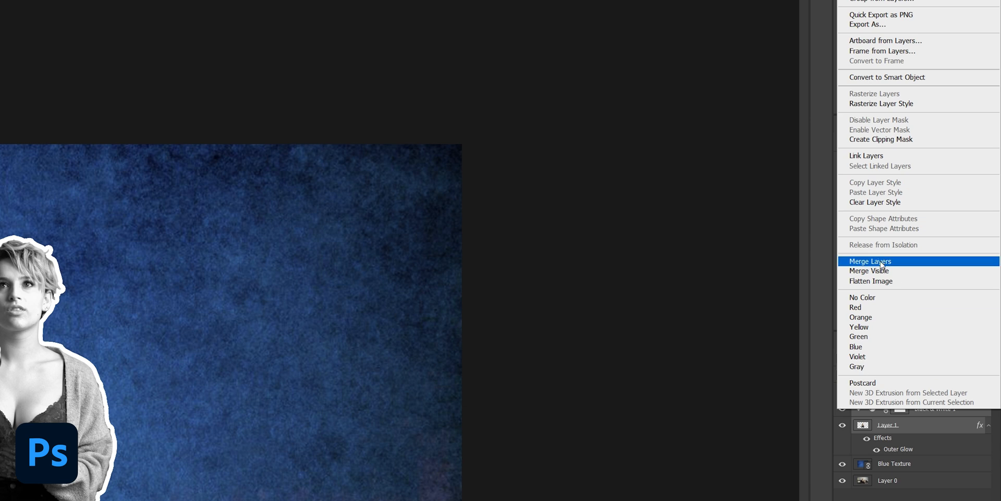
{"action": "left_click", "coordinate": [870, 261]}
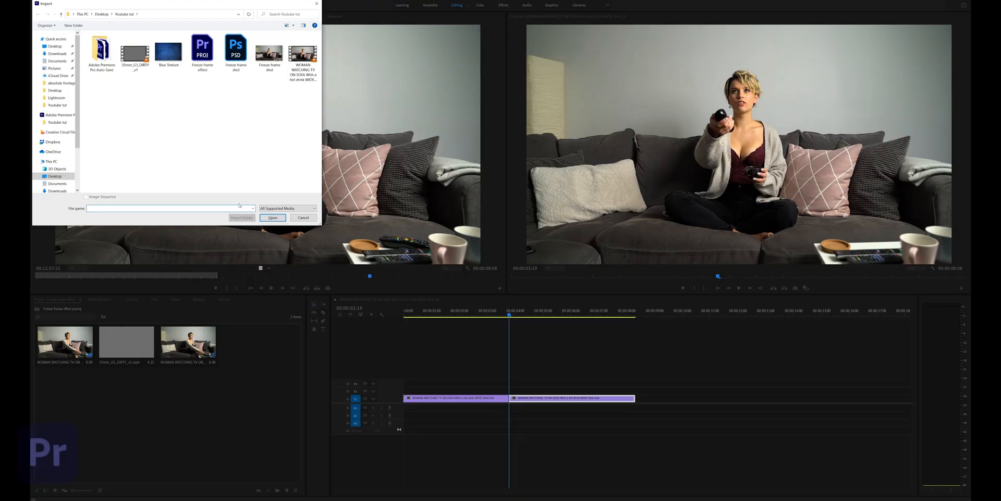
Step: Import Freeze frame shot.psd as Individual Layers, bringing in all three layers as a bin
{"action": "left_click", "coordinate": [235, 50]}
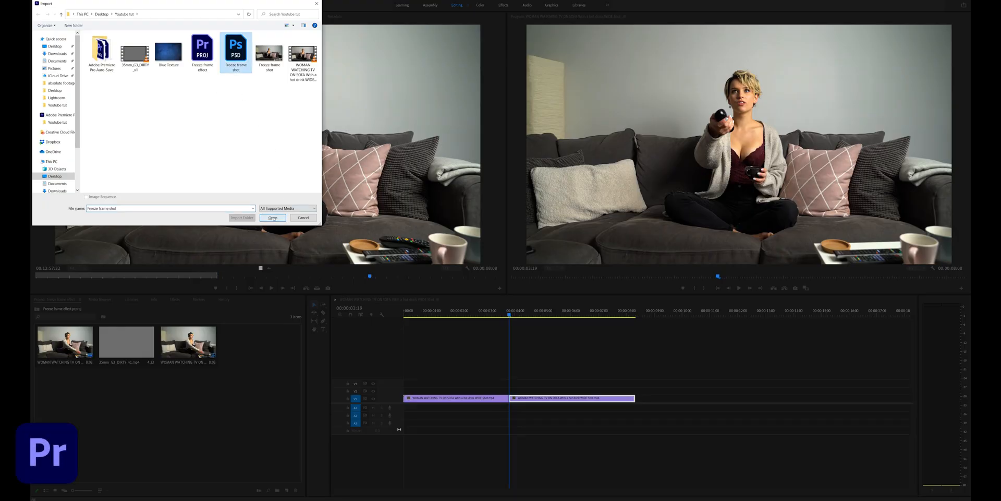
{"action": "left_click", "coordinate": [272, 217]}
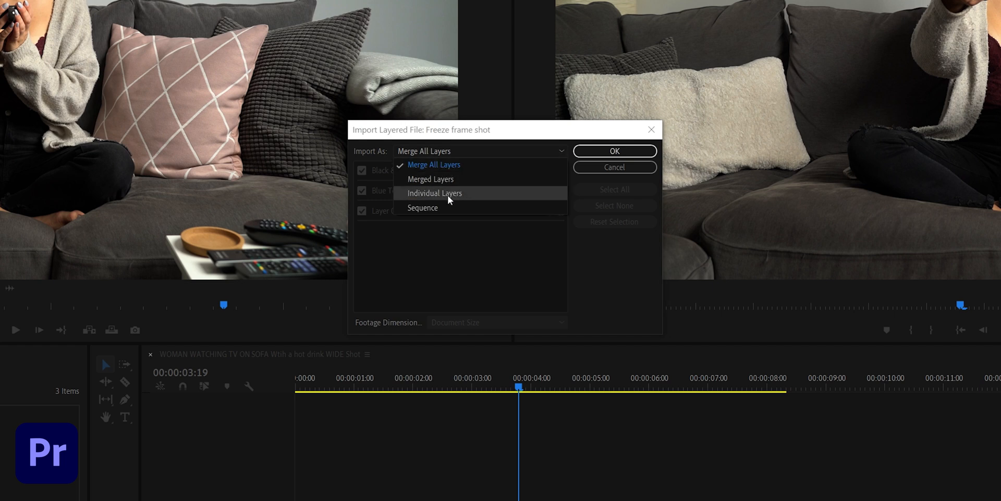
{"action": "left_click", "coordinate": [434, 193]}
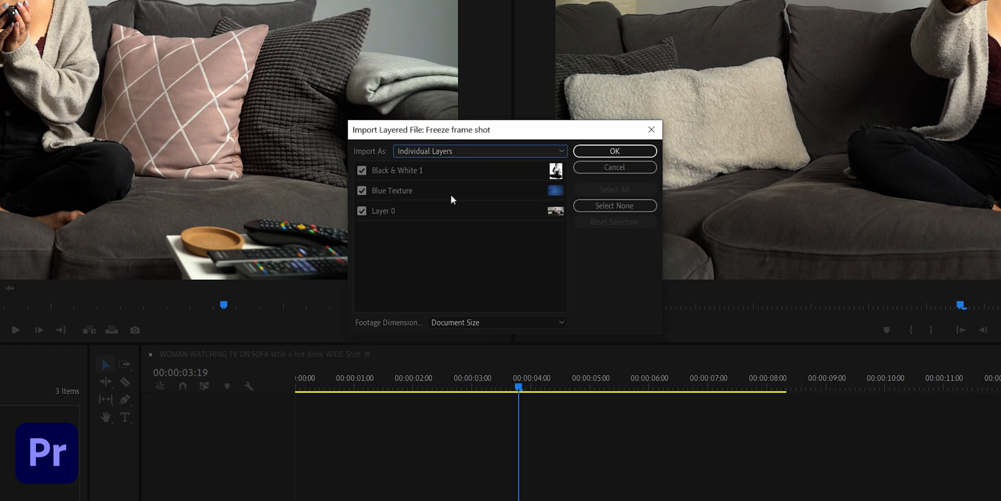
{"action": "left_click", "coordinate": [615, 151]}
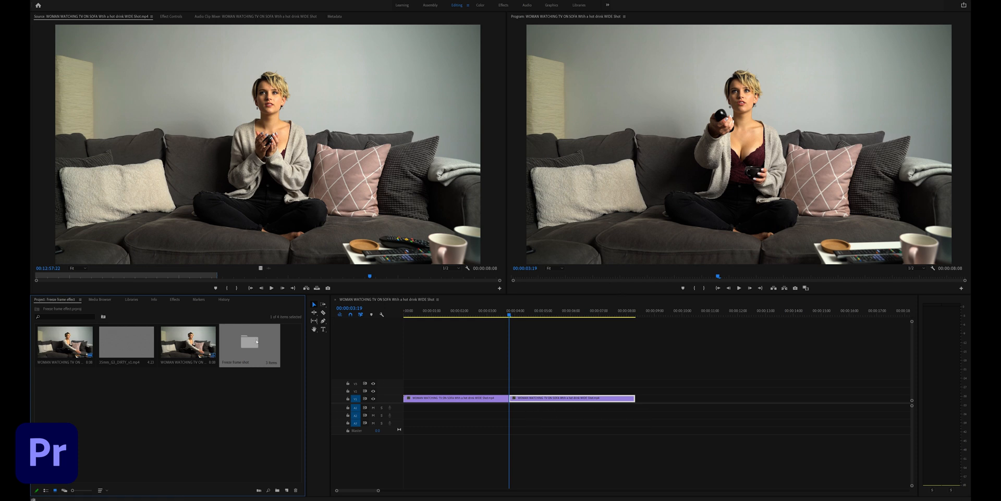
Step: Open the Freeze frame shot bin and drop Layer 0 onto V1 at the playhead between the clips
{"action": "double_click", "coordinate": [249, 340]}
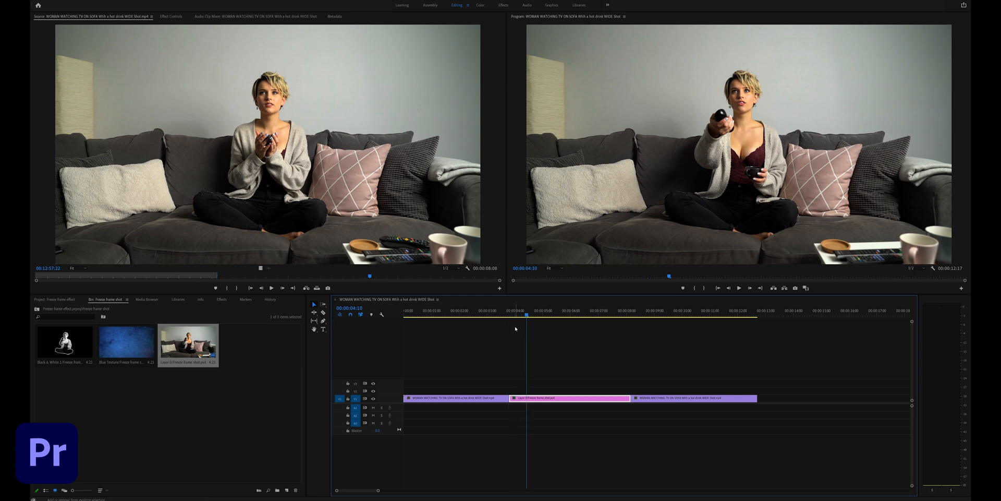
{"action": "left_click", "coordinate": [550, 311]}
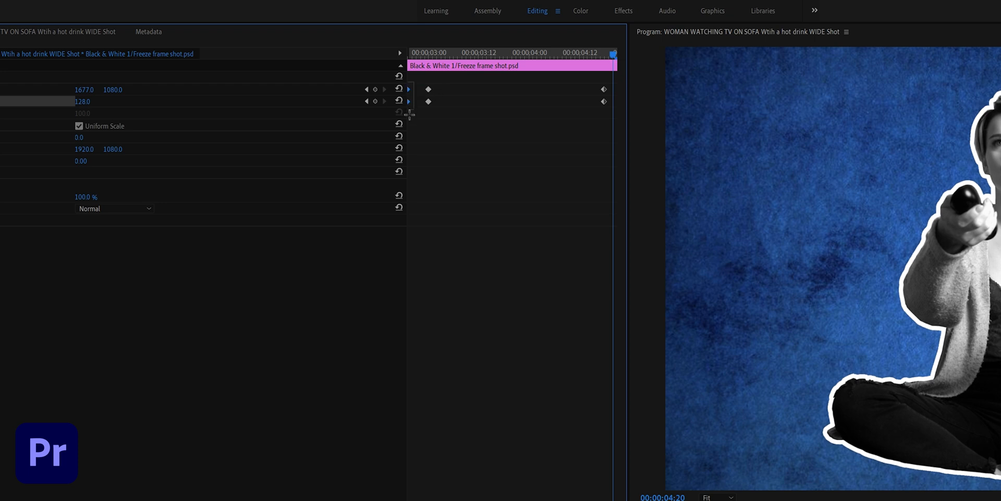
Step: Copy the cutout's Position and Scale keyframes, ease them, and clear the ending keyframes
{"action": "right_click", "coordinate": [427, 100]}
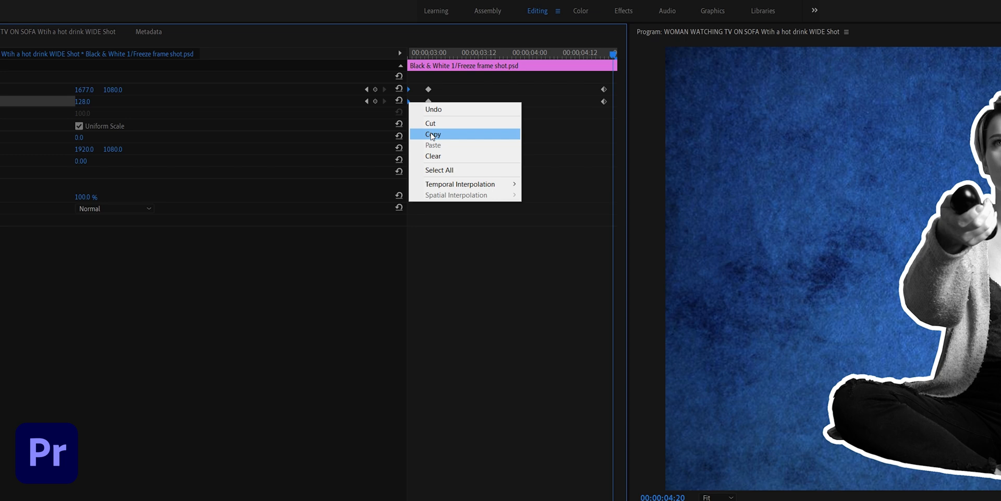
{"action": "left_click", "coordinate": [432, 134]}
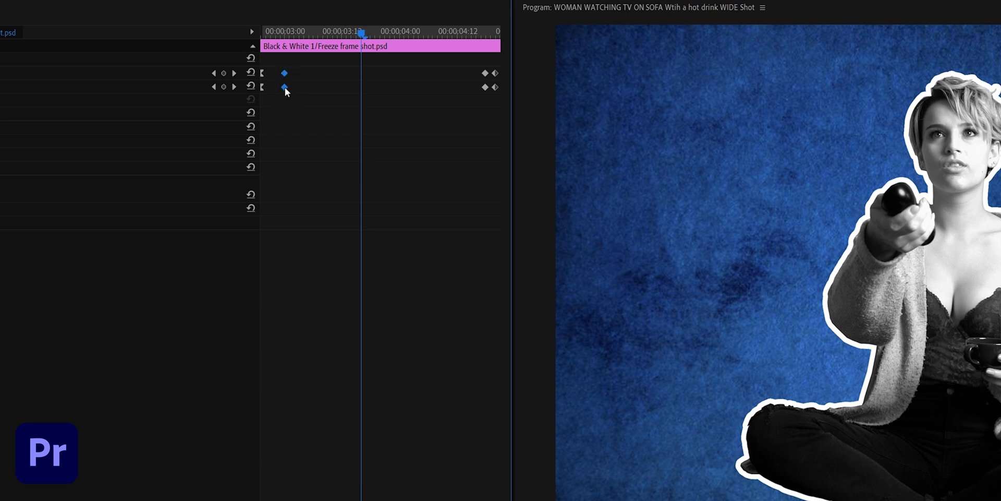
{"action": "right_click", "coordinate": [284, 86]}
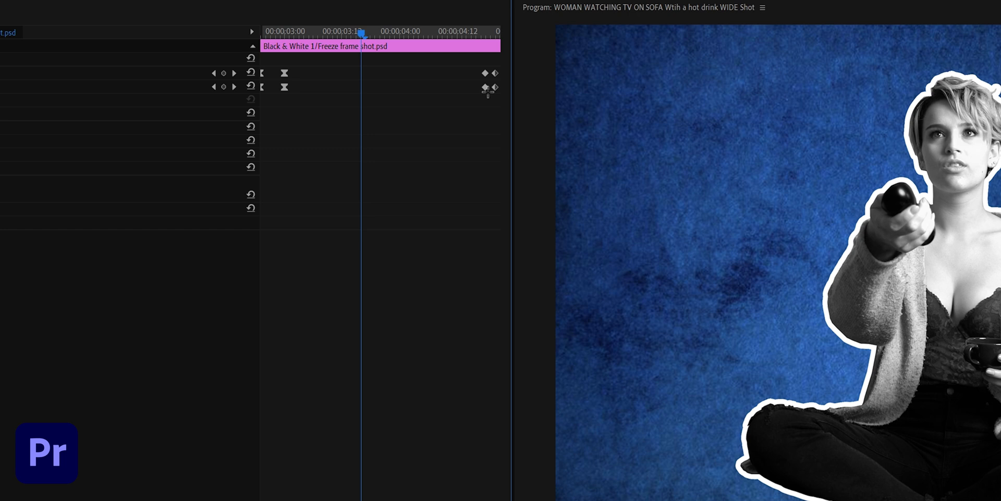
{"action": "right_click", "coordinate": [484, 87]}
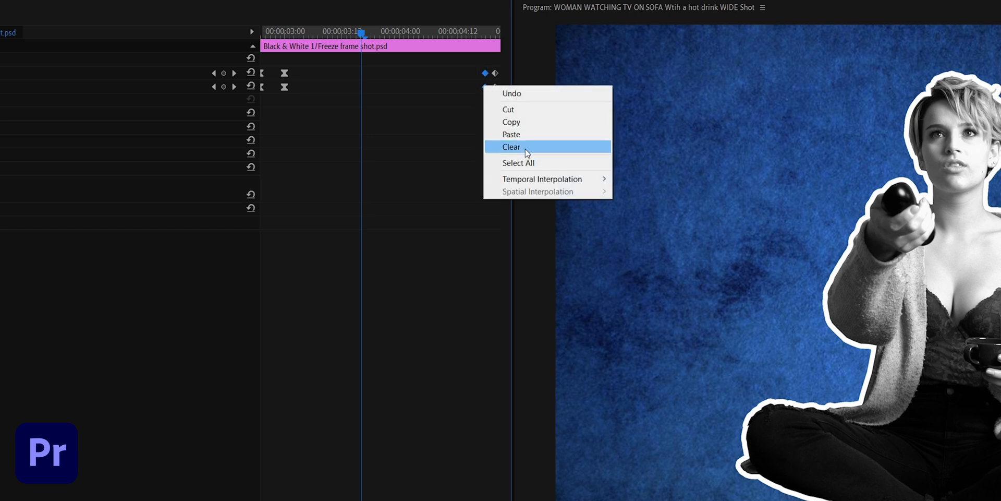
{"action": "left_click", "coordinate": [511, 146]}
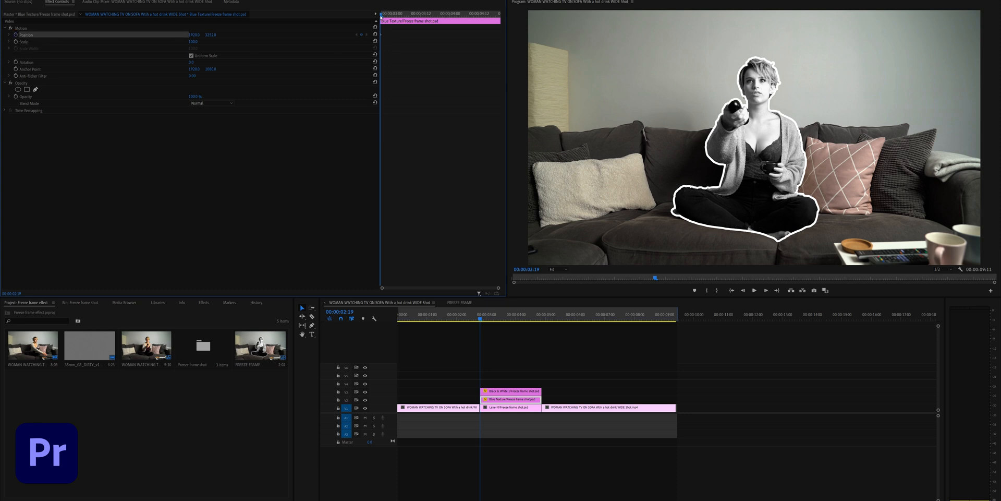
{"action": "mouse_move", "coordinate": [509, 399]}
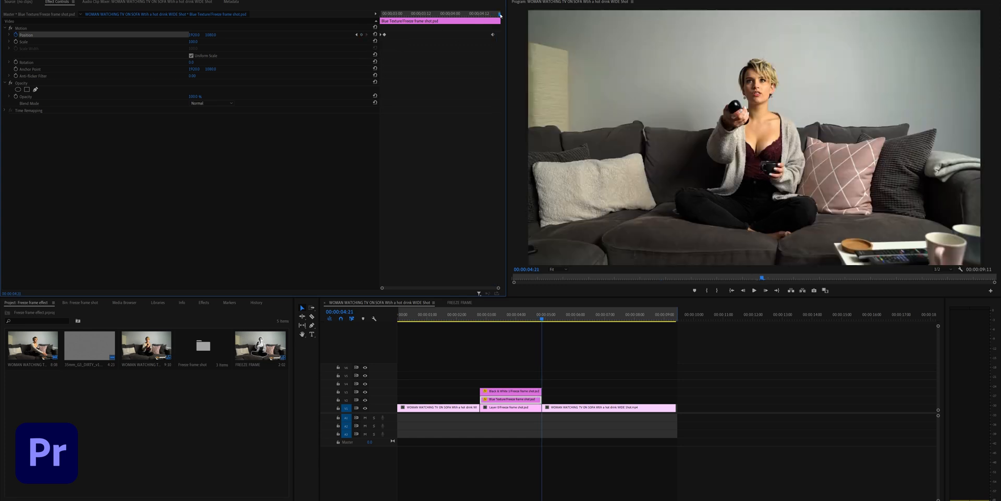
Step: Place Blue Texture and Black & White 1 on V2 and V3 above Layer 0, trimmed to the still's length
{"action": "left_click", "coordinate": [519, 318]}
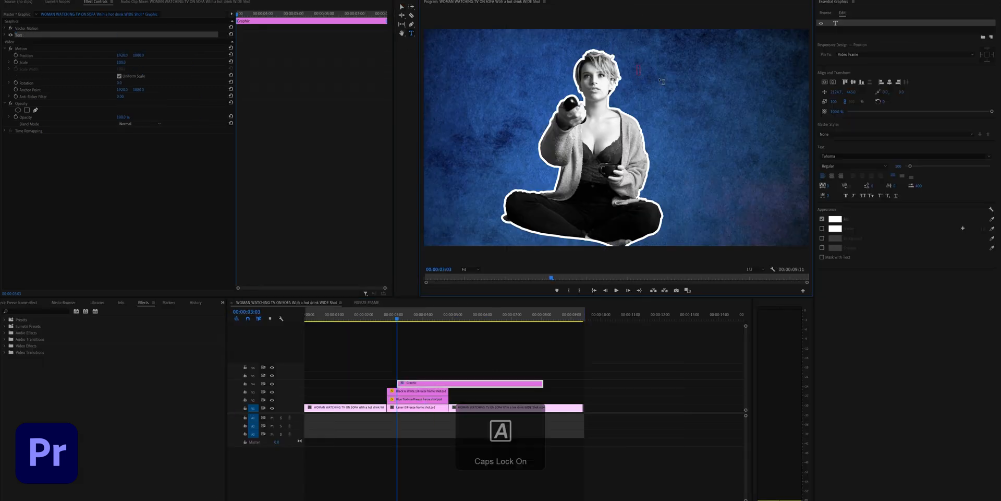
Step: Type the title TV ADDICT over the freeze frame and set its font to Impact
{"action": "type", "text": "TV ADDICT"}
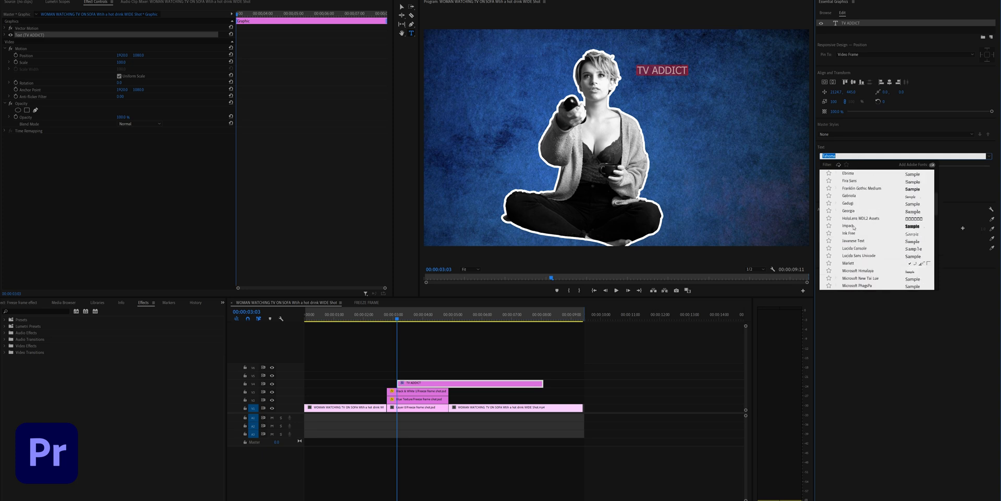
{"action": "left_click", "coordinate": [844, 225]}
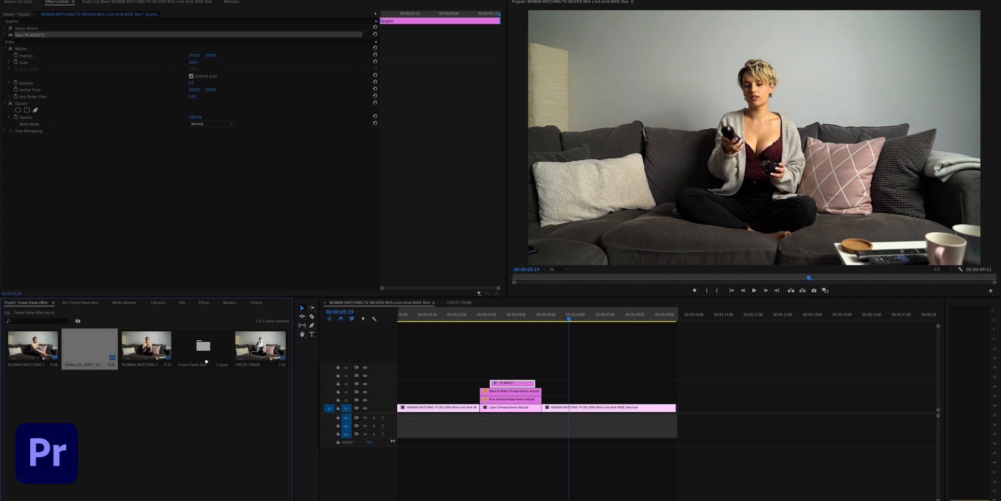
Step: Place the 35mm grain clip on V5, set it to frame size and blend it as Overlay
{"action": "left_click_drag", "start_coordinate": [89, 346], "coordinate": [553, 375]}
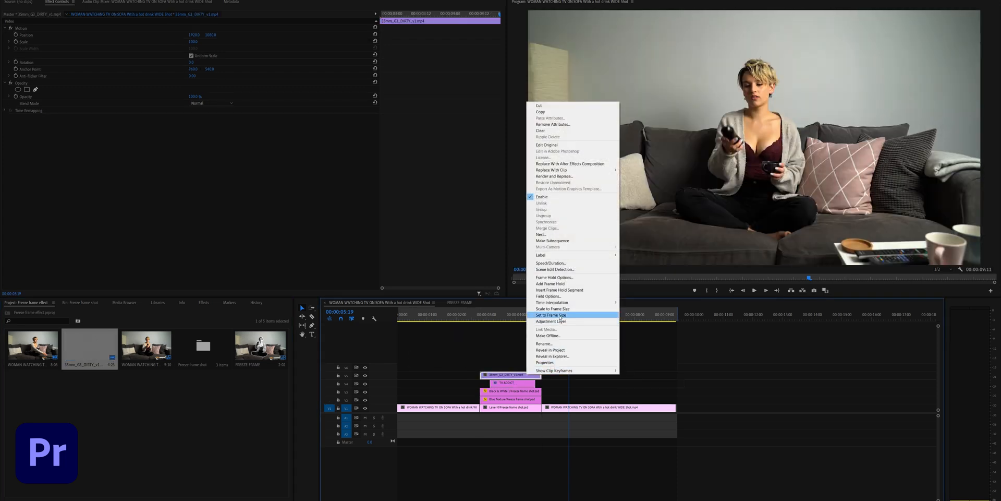
{"action": "left_click", "coordinate": [550, 314]}
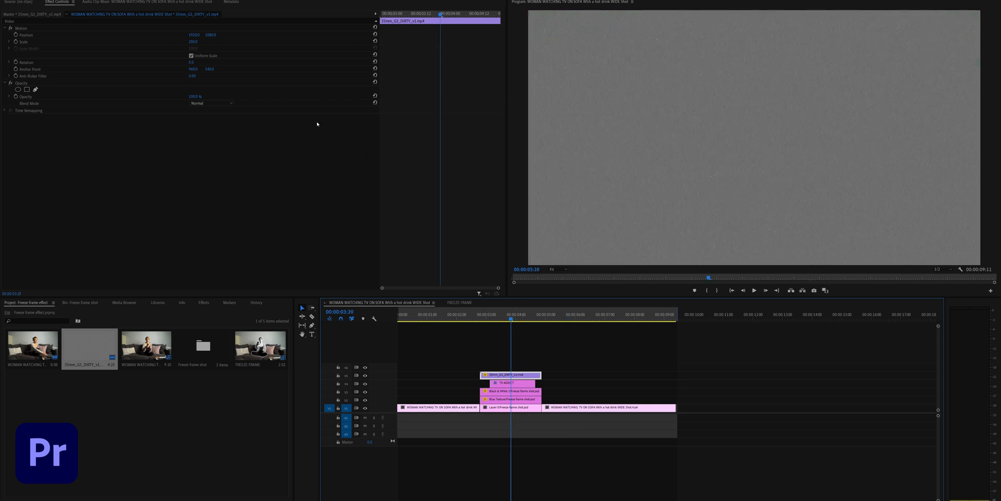
{"action": "left_click", "coordinate": [211, 102]}
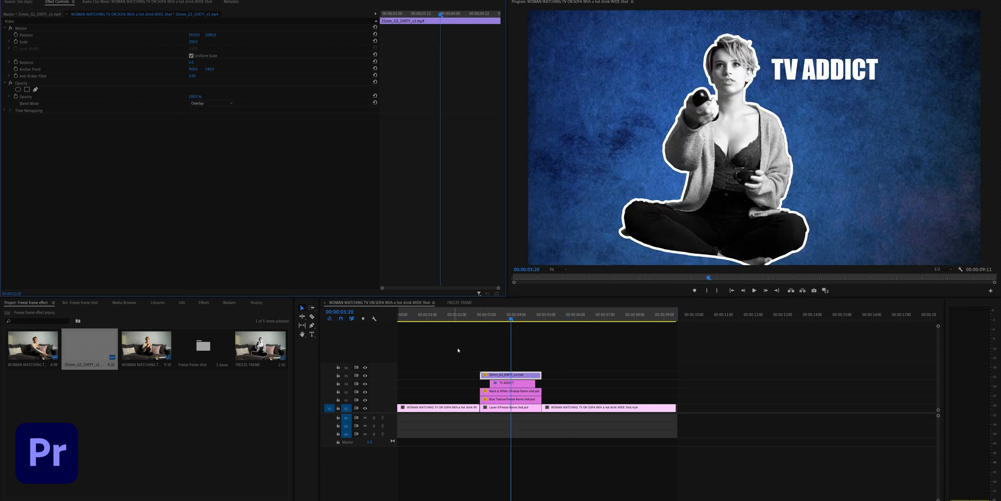